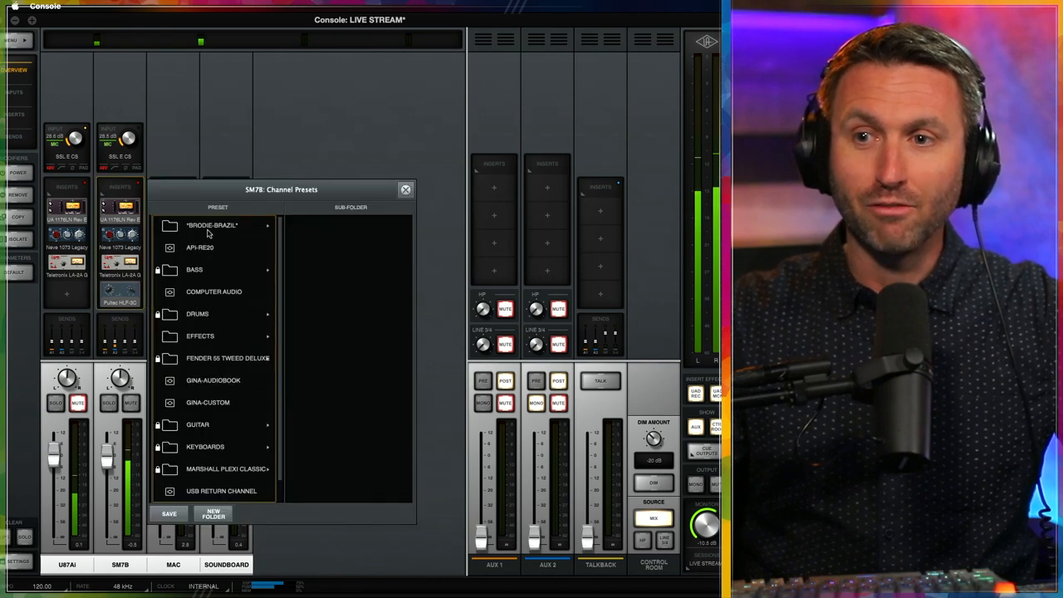
- Choose the SM7B vocal preset from the *BROOK-BRAZIL* folder's preset list
{"action": "left_click", "coordinate": [212, 226]}
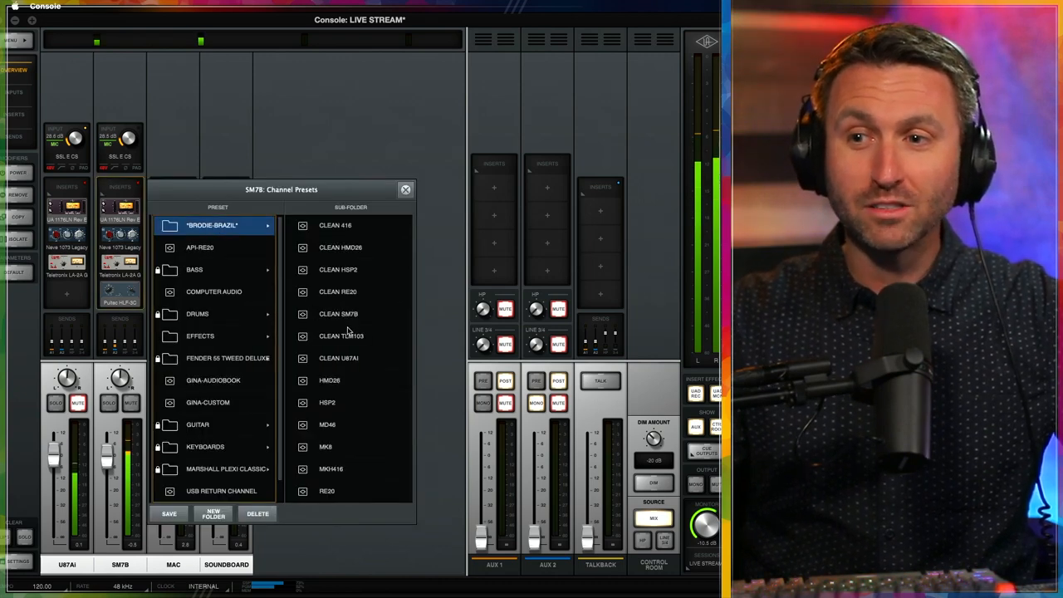
{"action": "left_click", "coordinate": [338, 312]}
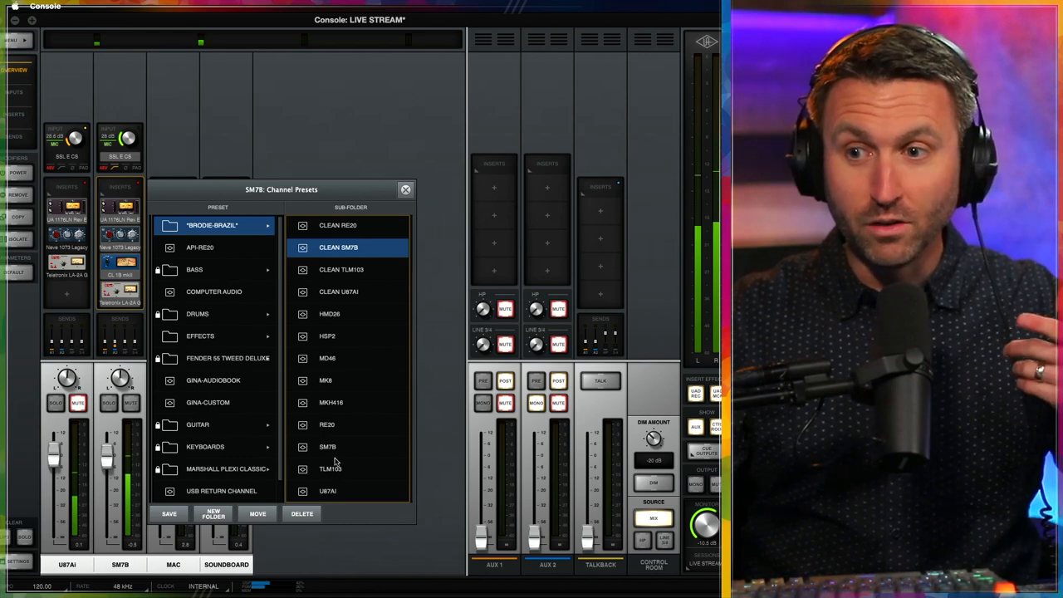
{"action": "left_click", "coordinate": [327, 446]}
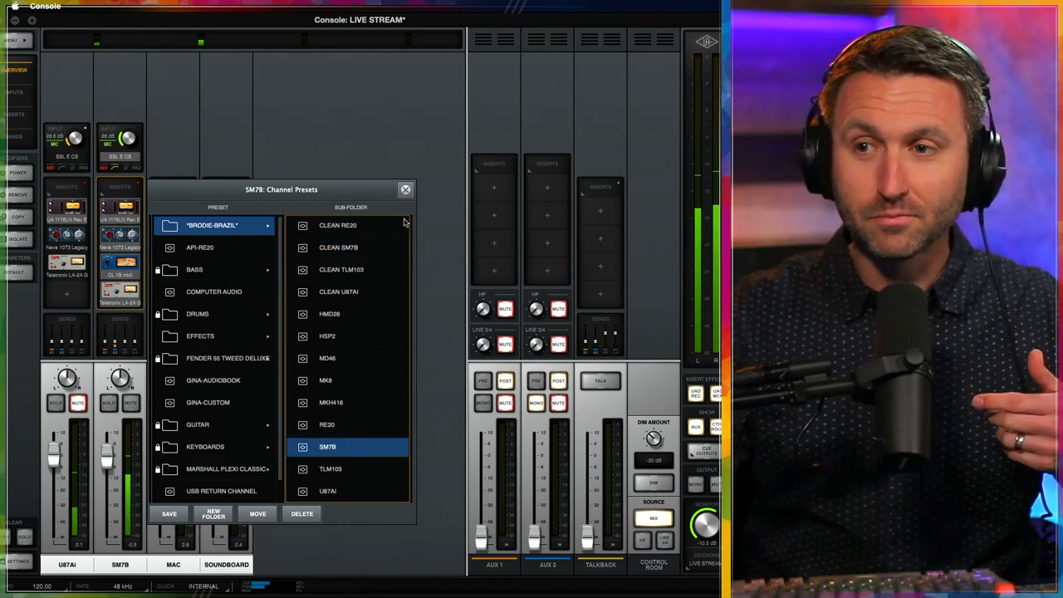
- Close the Channel Presets window to return to the full mixer
{"action": "left_click", "coordinate": [405, 189]}
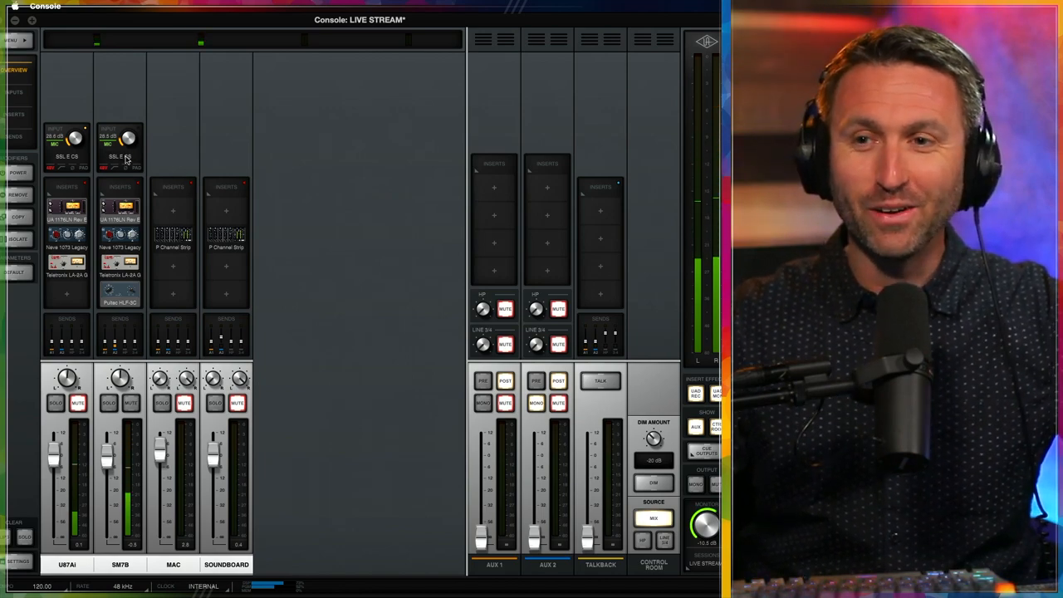
{"action": "left_click", "coordinate": [120, 209]}
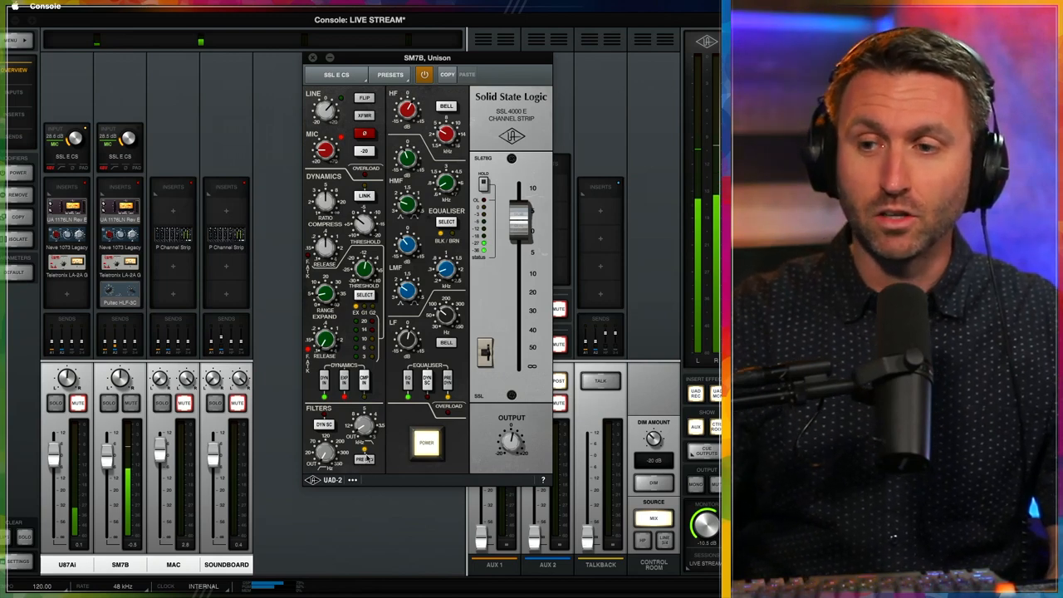
{"action": "mouse_move", "coordinate": [374, 186]}
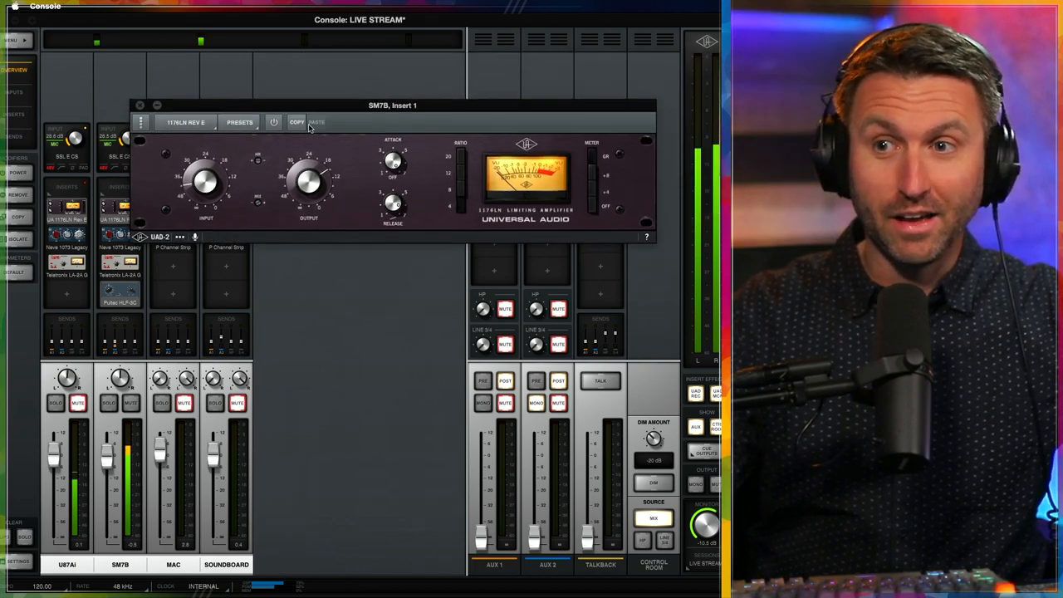
- Toggle the 1176 limiter's power to A/B it, then close its editor
{"action": "left_click", "coordinate": [274, 123]}
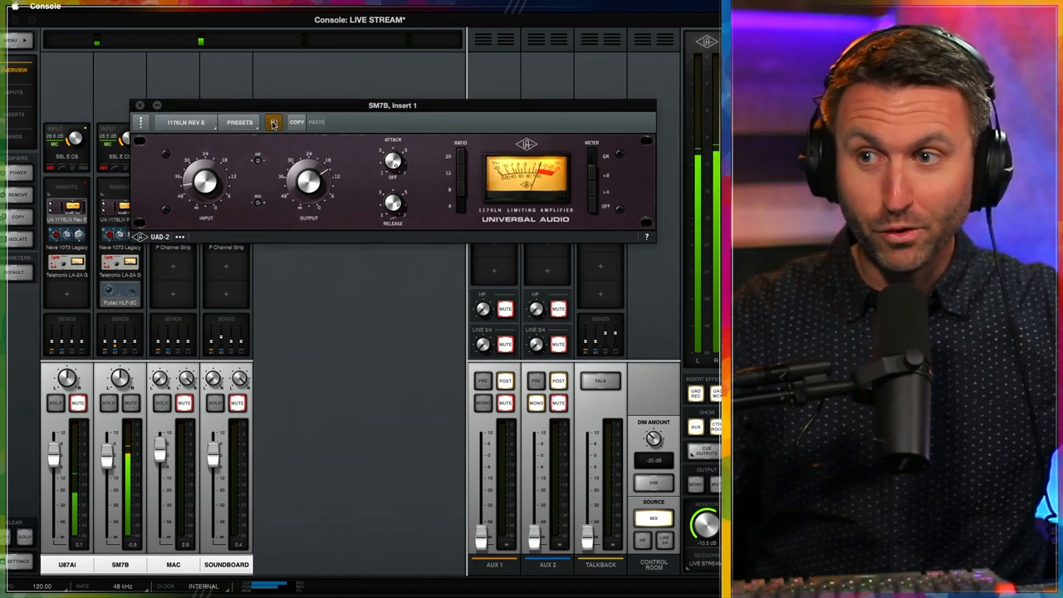
{"action": "left_click", "coordinate": [273, 123]}
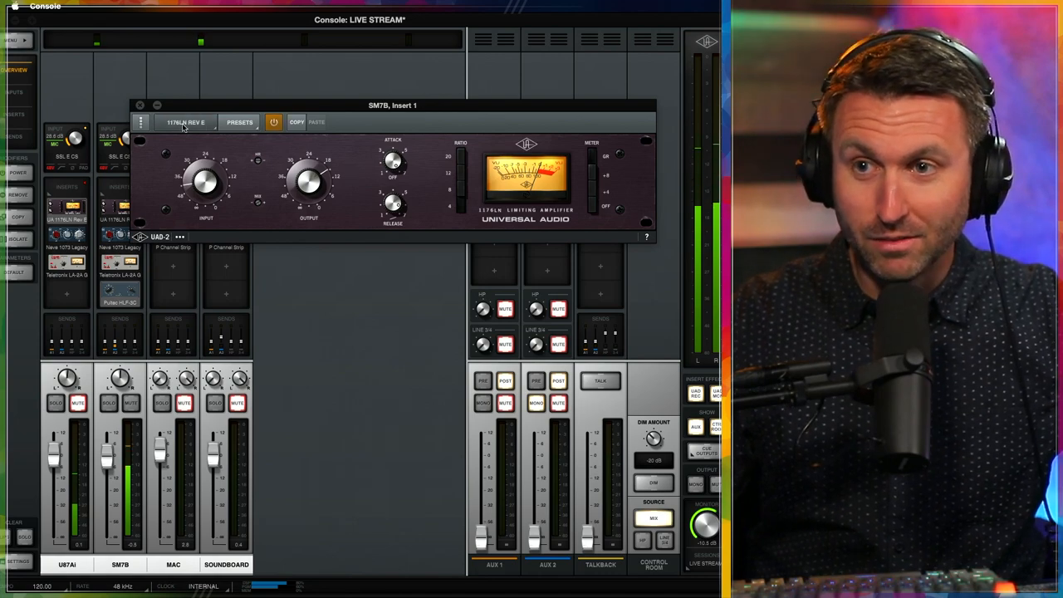
{"action": "left_click", "coordinate": [140, 104]}
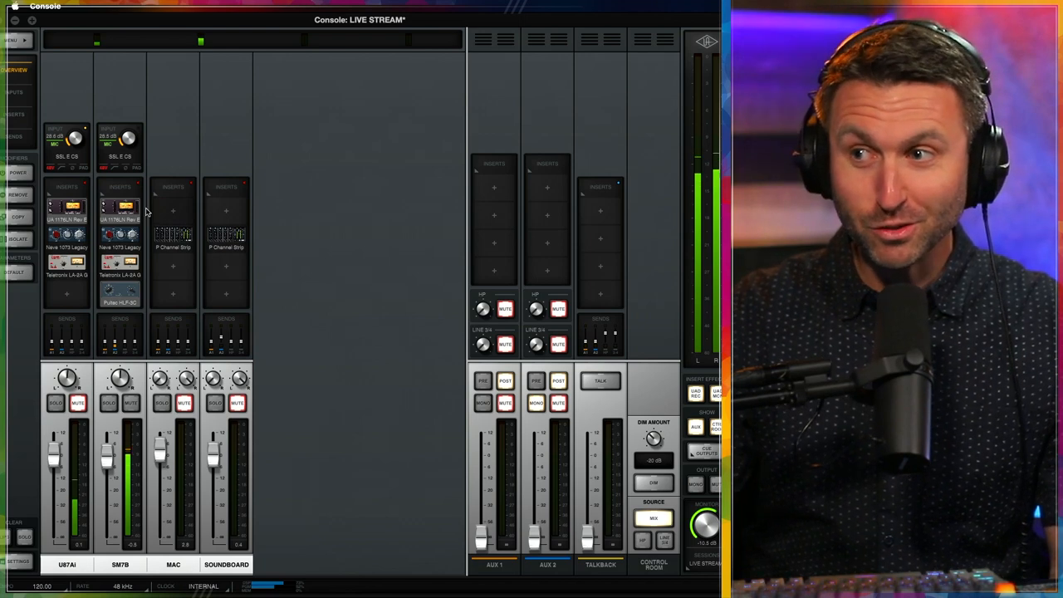
{"action": "left_click", "coordinate": [120, 210]}
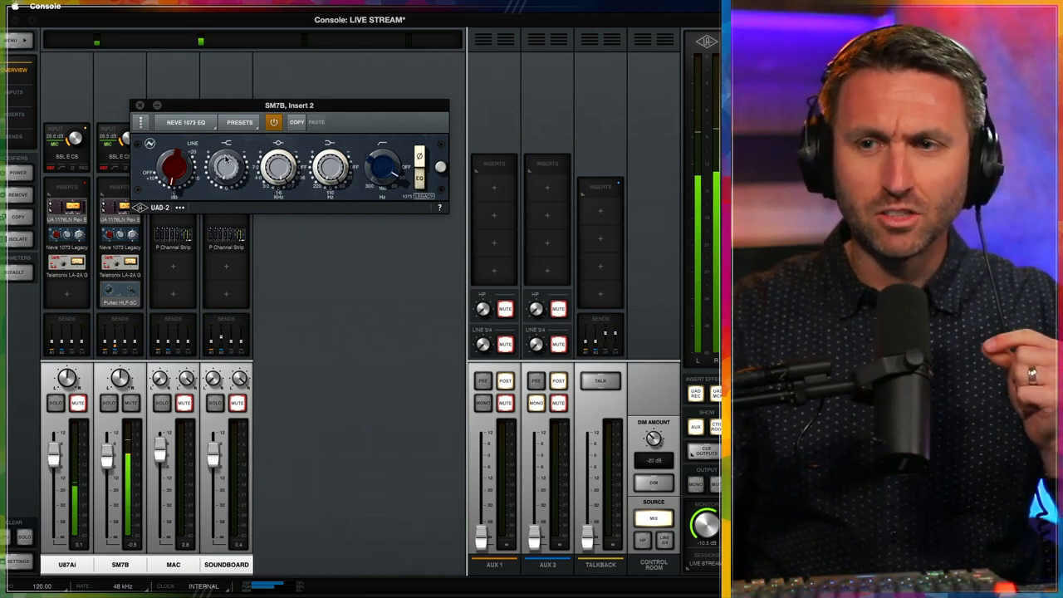
{"action": "left_click", "coordinate": [139, 105]}
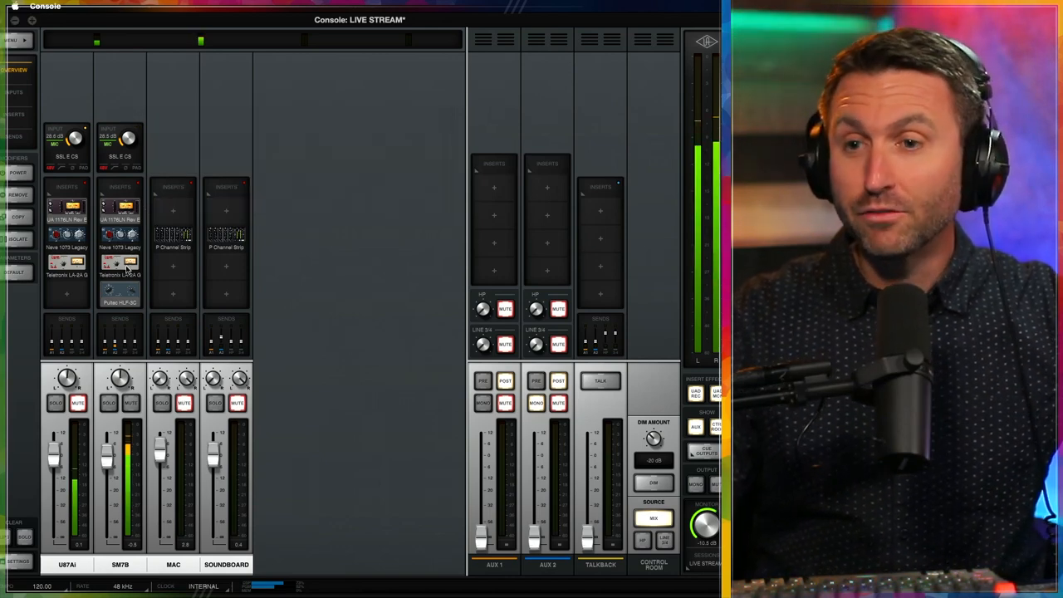
{"action": "left_click", "coordinate": [120, 274]}
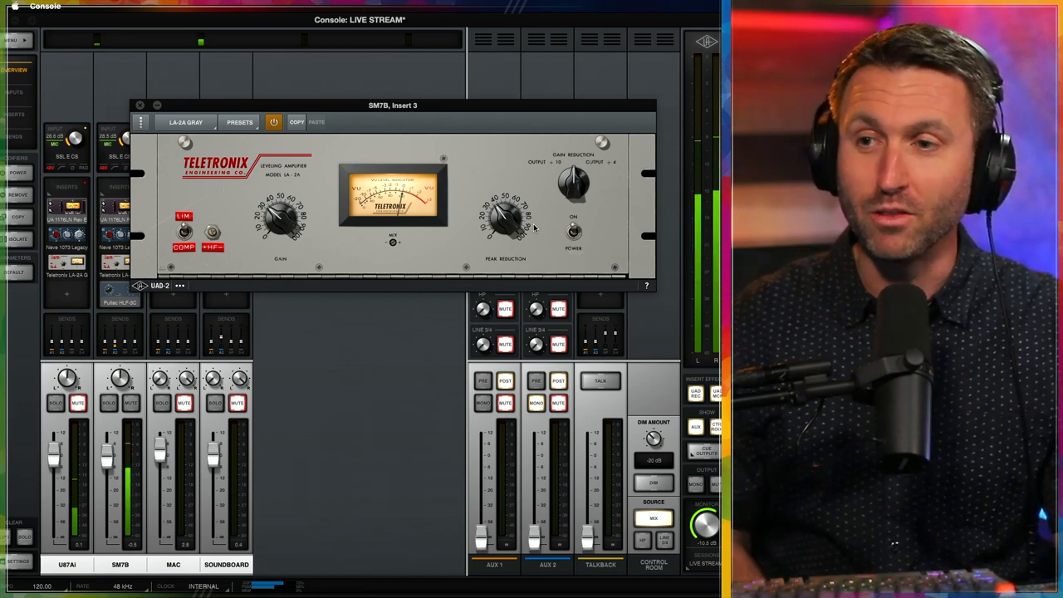
{"action": "mouse_move", "coordinate": [402, 219]}
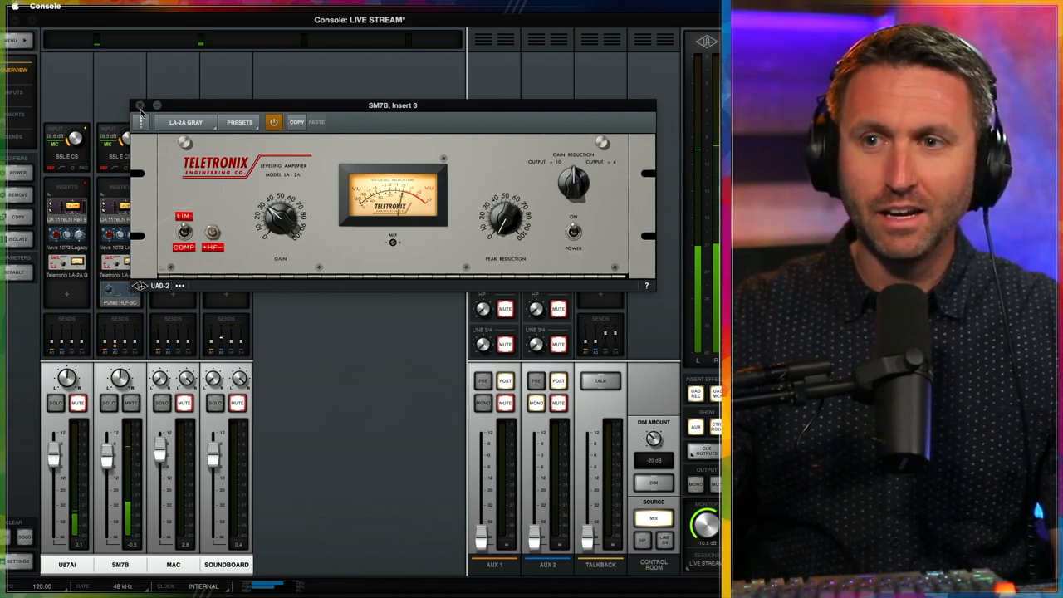
{"action": "left_click", "coordinate": [239, 123]}
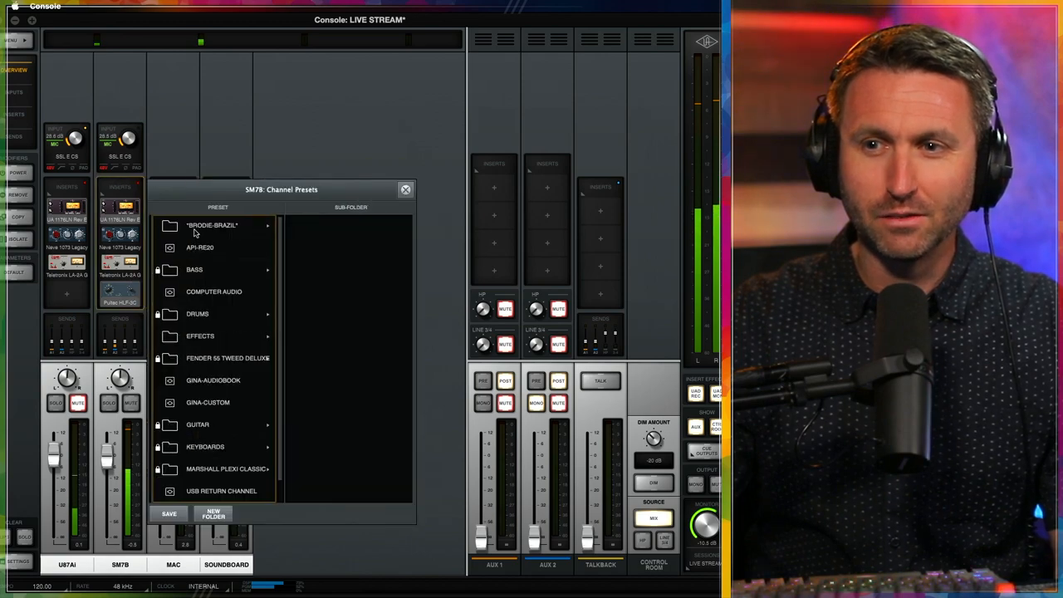
{"action": "left_click", "coordinate": [212, 226]}
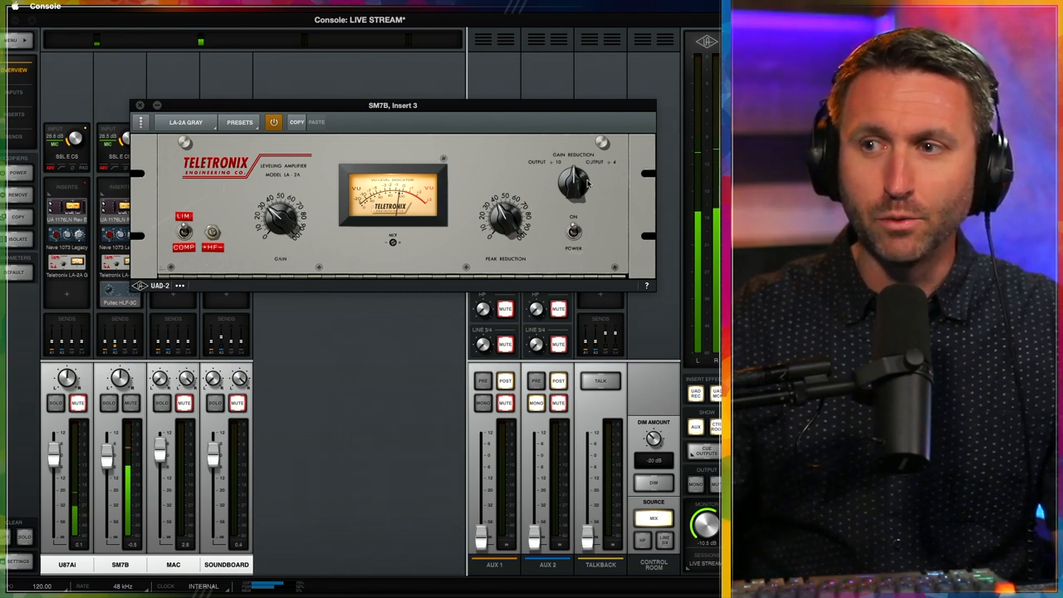
{"action": "left_click", "coordinate": [273, 123]}
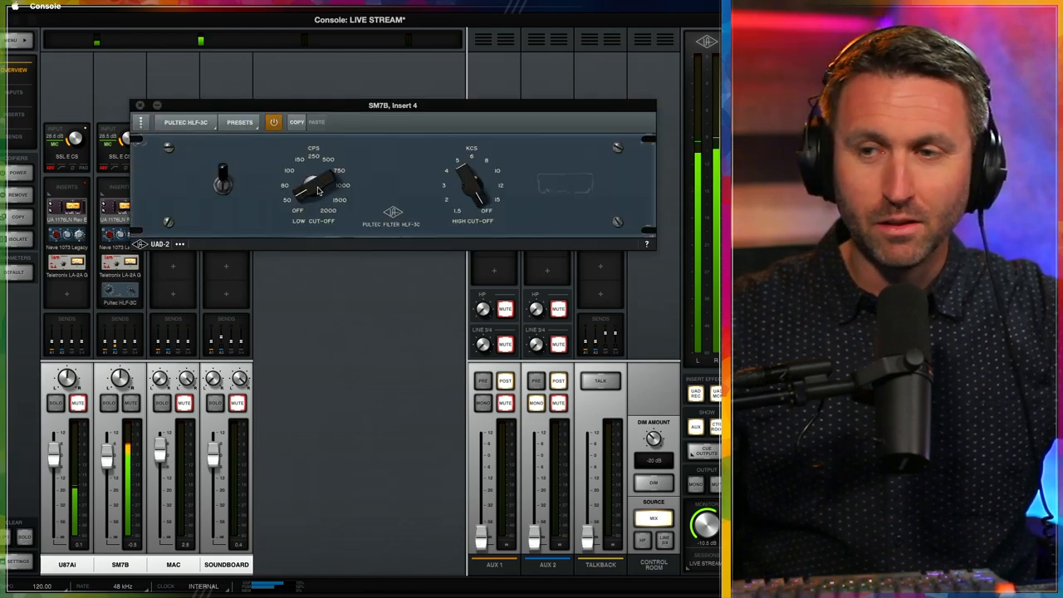
{"action": "mouse_move", "coordinate": [303, 192]}
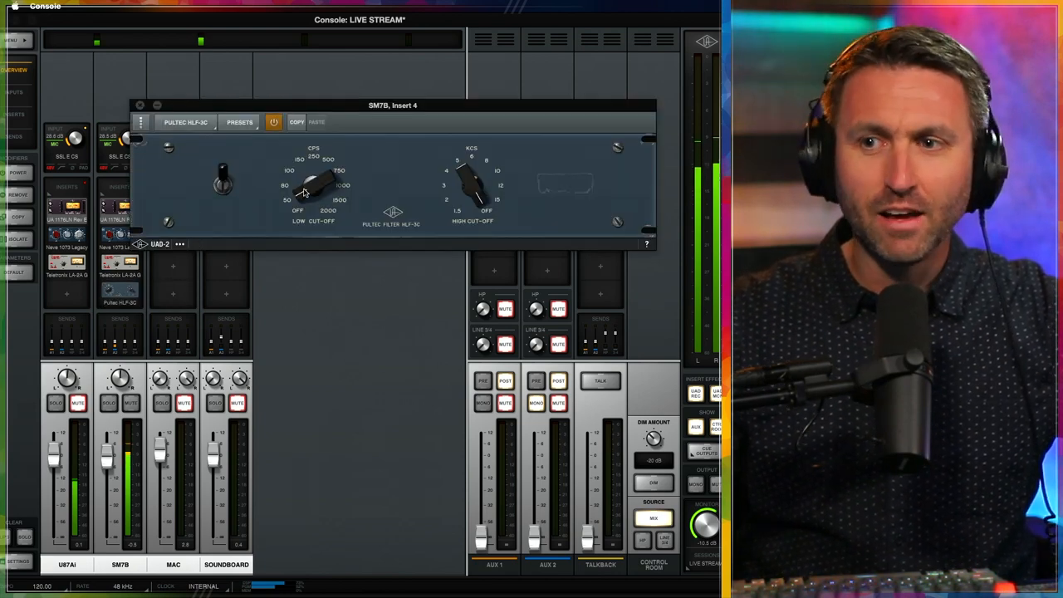
- Lower the Pultec HLF-3C's LOW CUT-OFF knob to set the vocal's low cut frequency
{"action": "left_click_drag", "start_coordinate": [313, 179], "coordinate": [312, 196]}
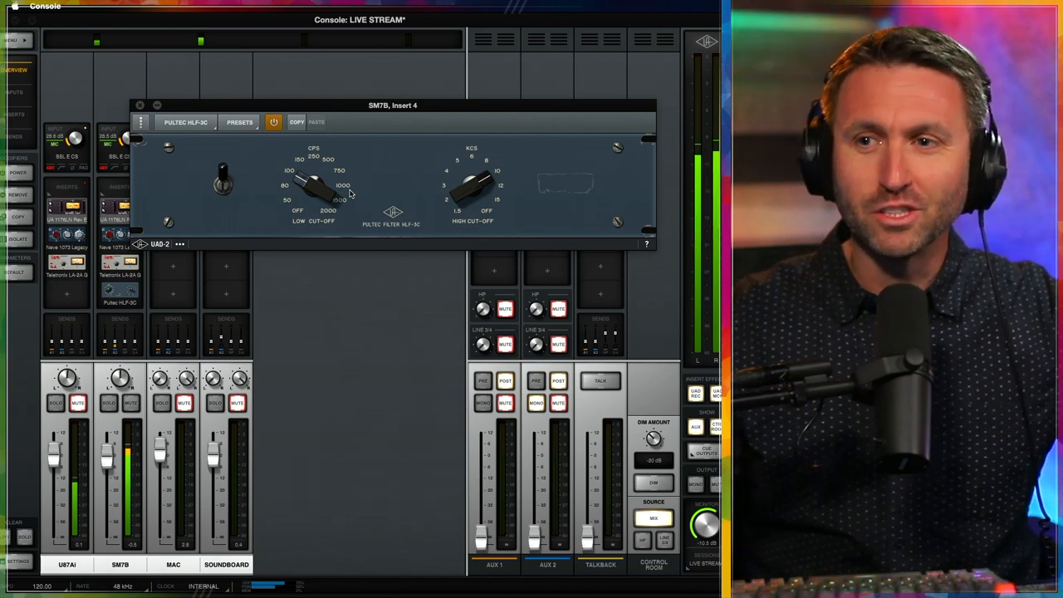
- A/B the Pultec filter by toggling its power, leave it on, and close the window
{"action": "left_click", "coordinate": [274, 123]}
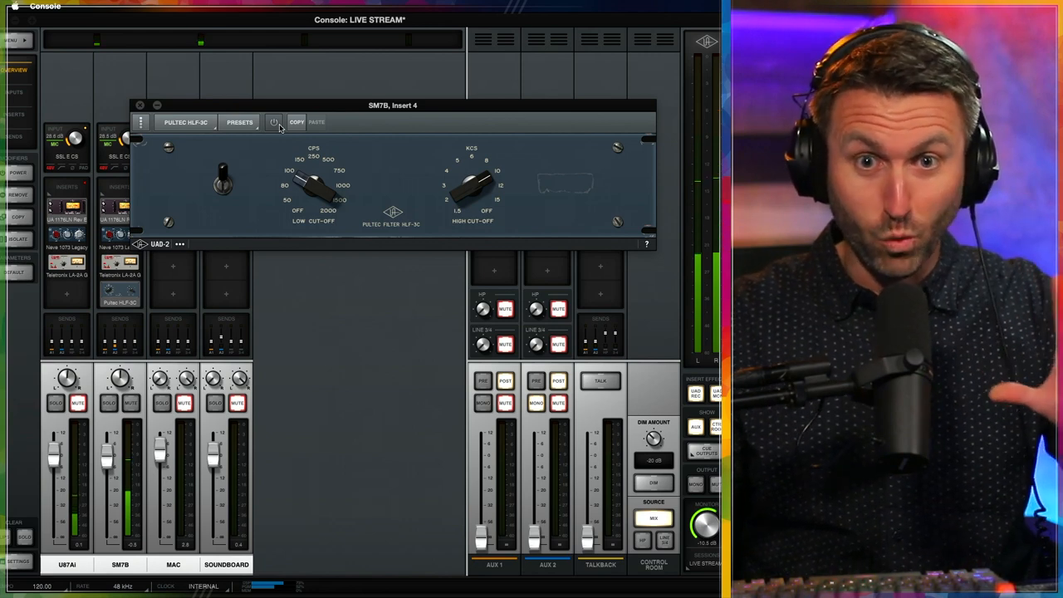
{"action": "left_click", "coordinate": [274, 123]}
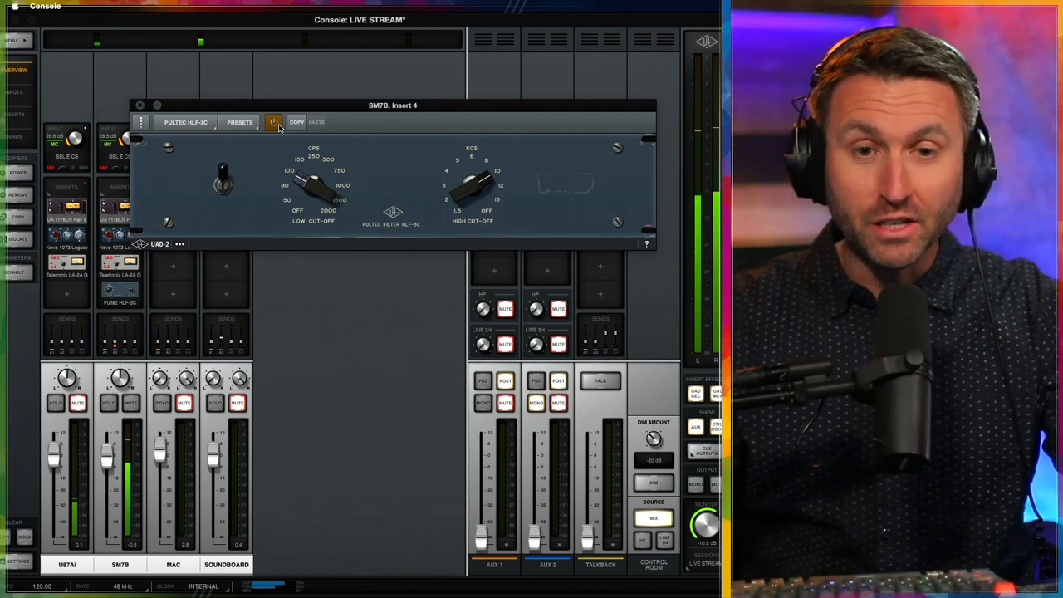
{"action": "left_click", "coordinate": [274, 123]}
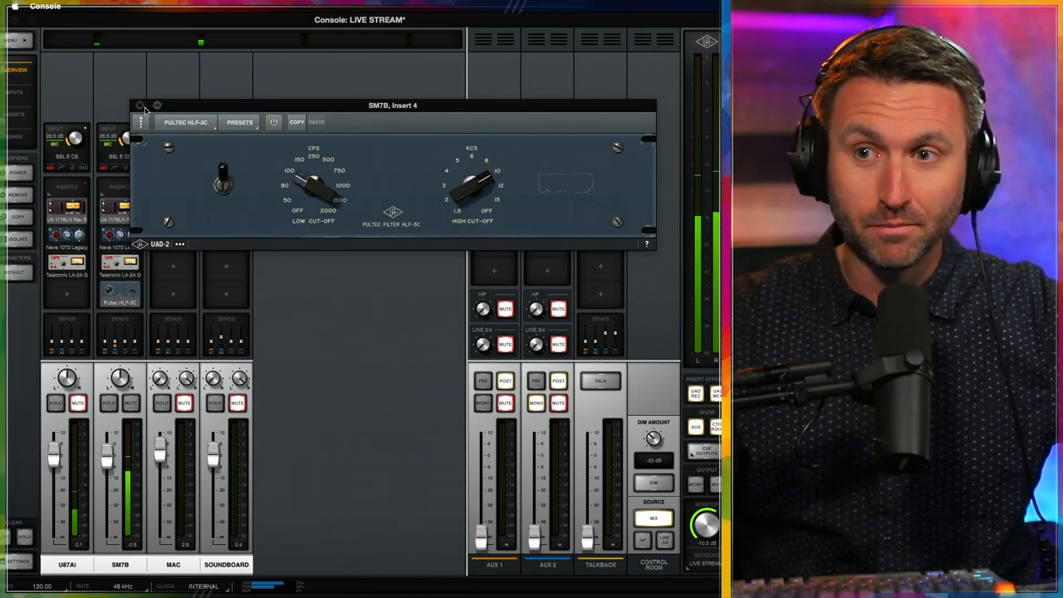
{"action": "left_click", "coordinate": [139, 106]}
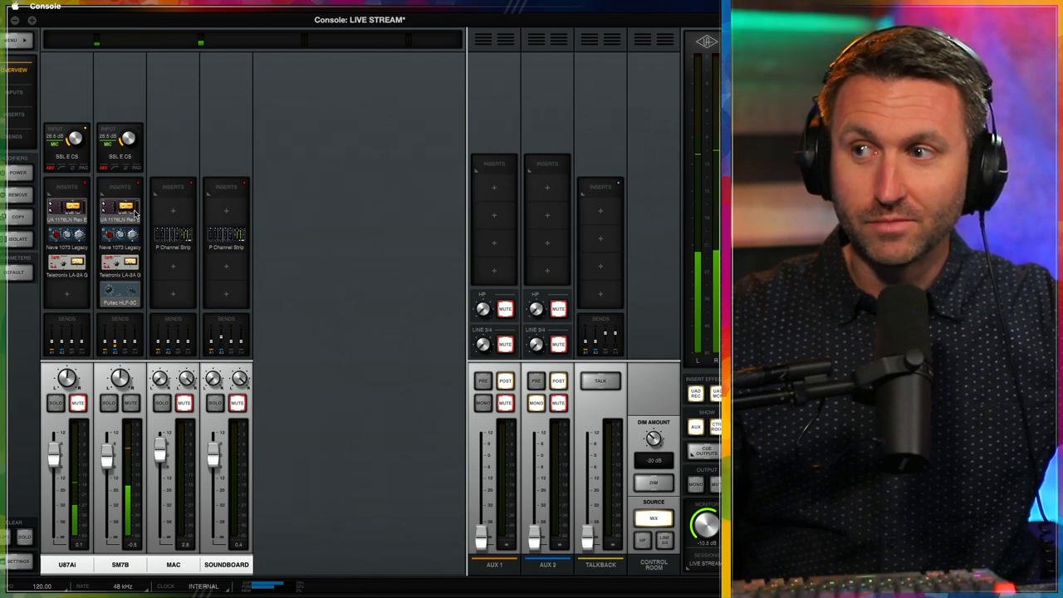